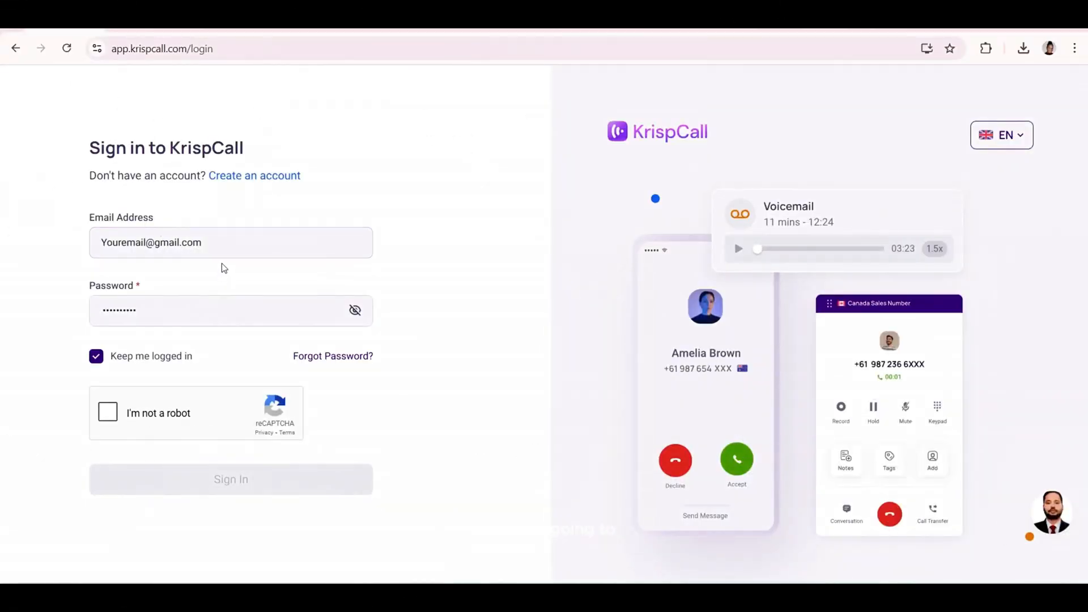
Submit the KrispCall email and password with the 'I'm not a robot' check passed
left_click(174, 242)
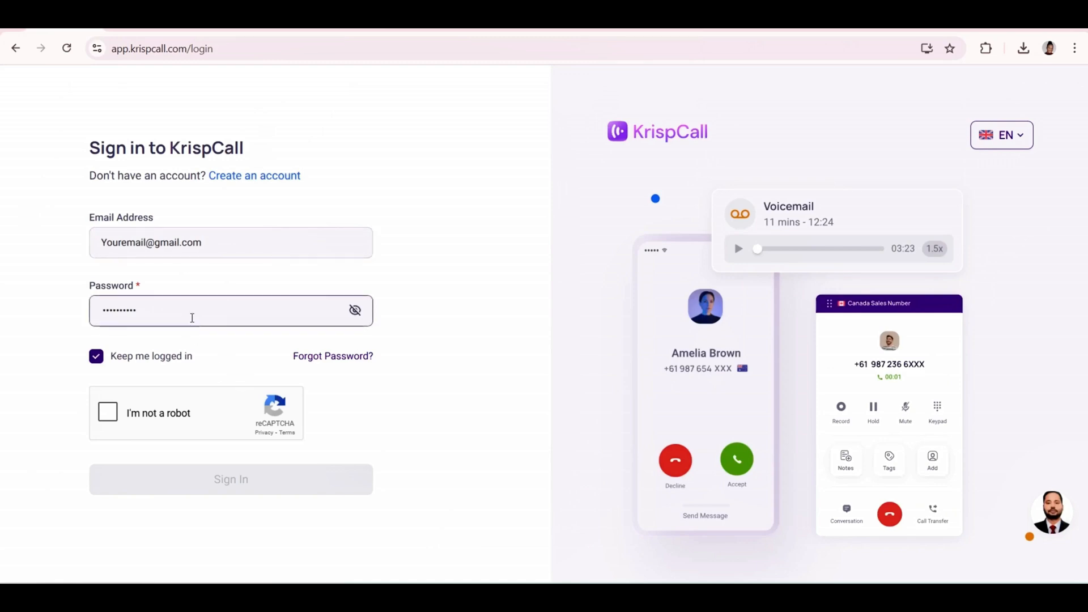
left_click(108, 413)
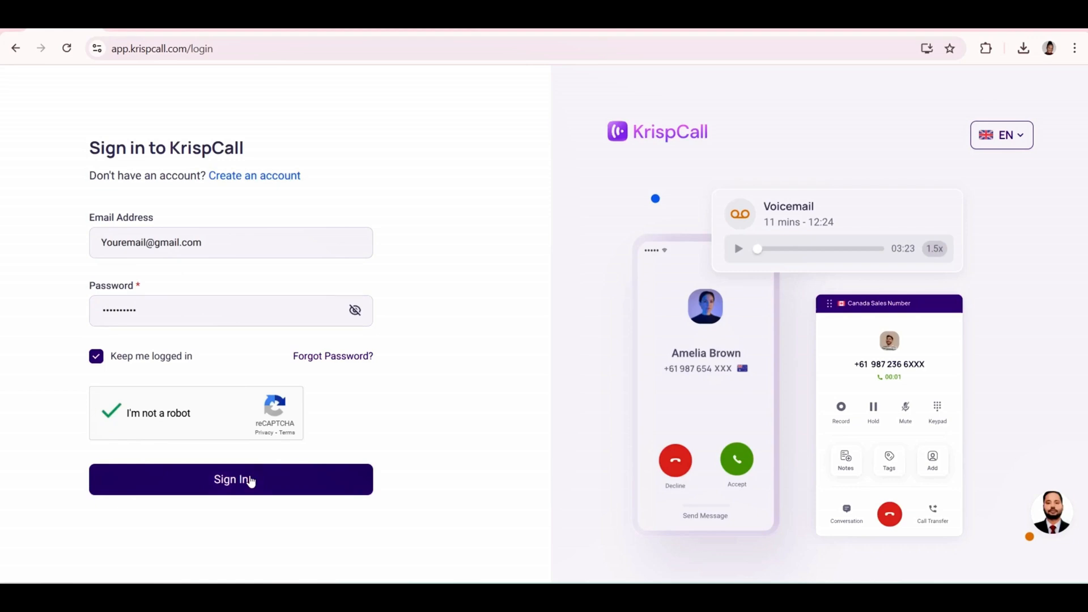
left_click(230, 479)
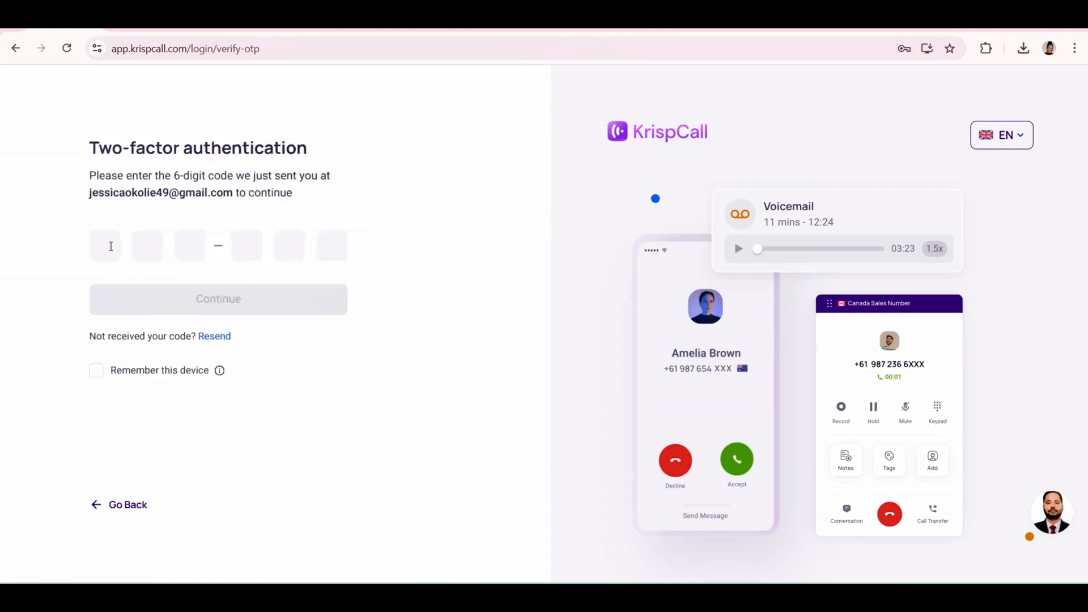
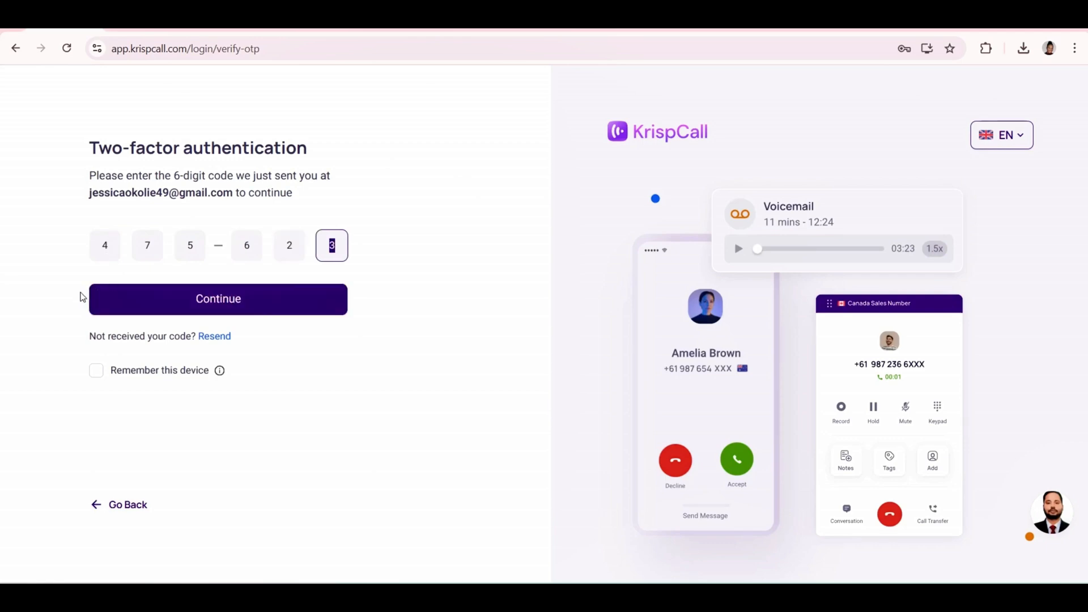
left_click(218, 298)
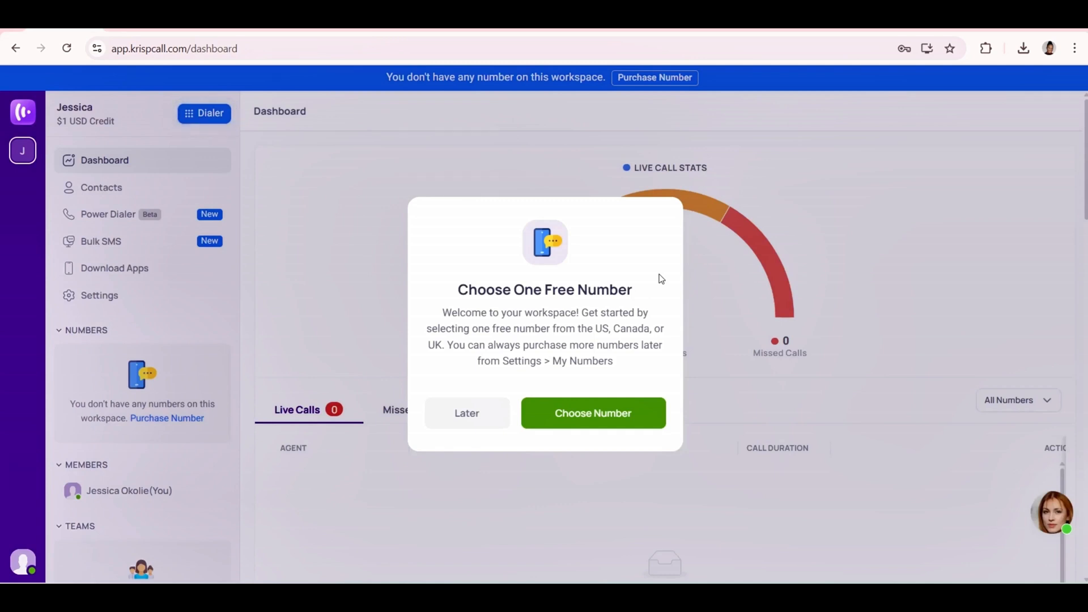
mouse_move(635, 335)
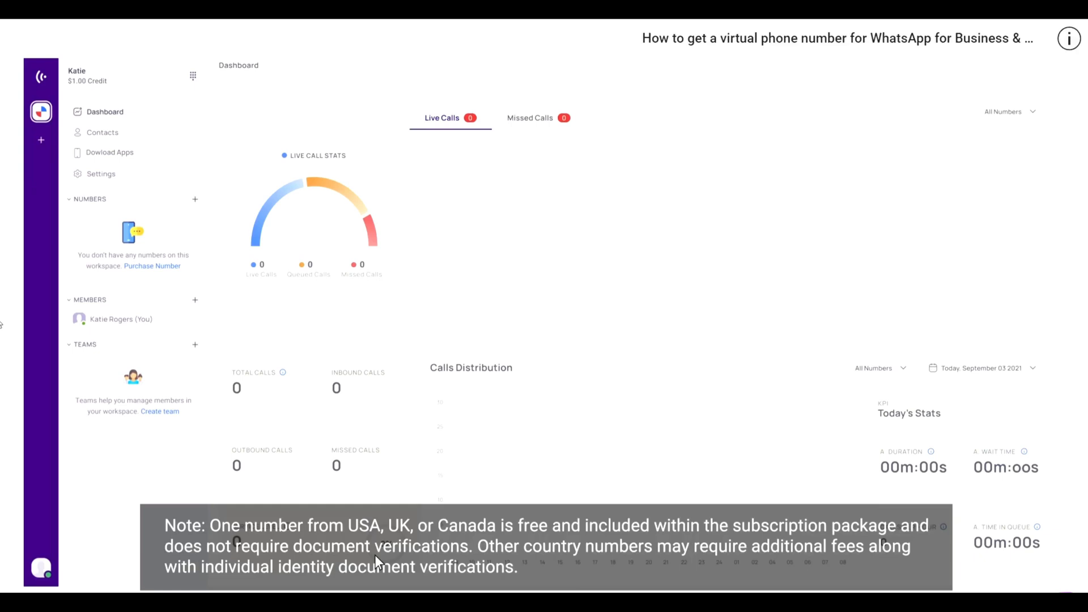
From Settings, purchase a new virtual number and add it to the cart for the workspace
left_click(101, 174)
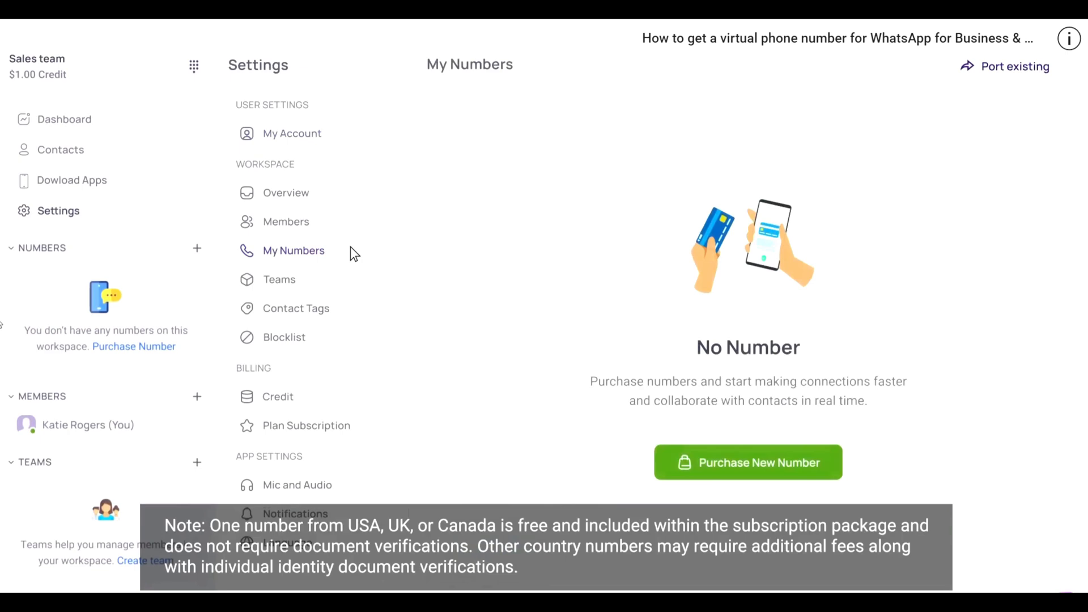
left_click(748, 463)
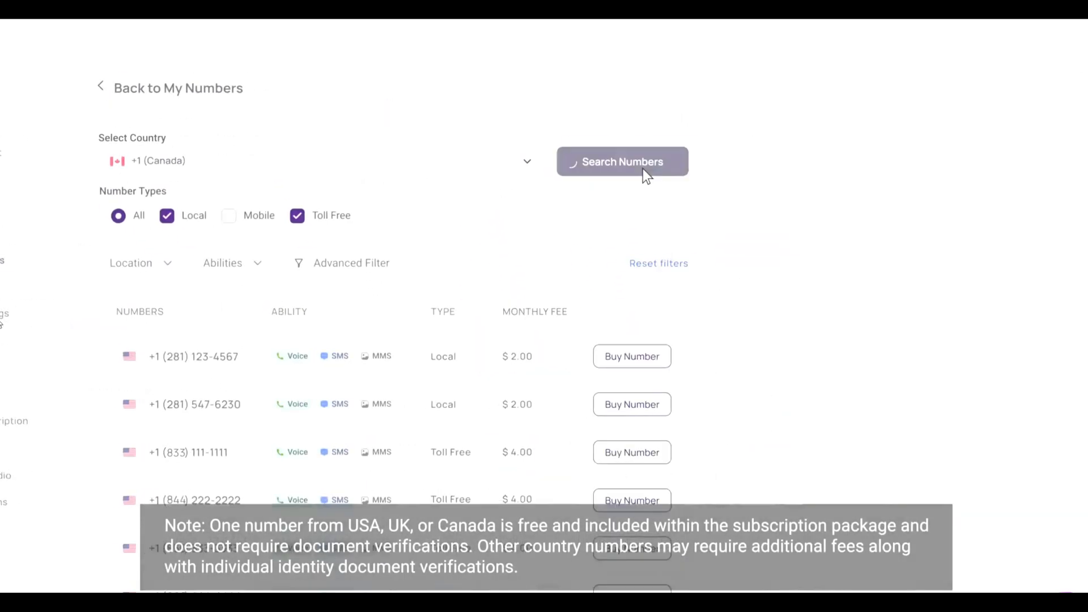
left_click(632, 356)
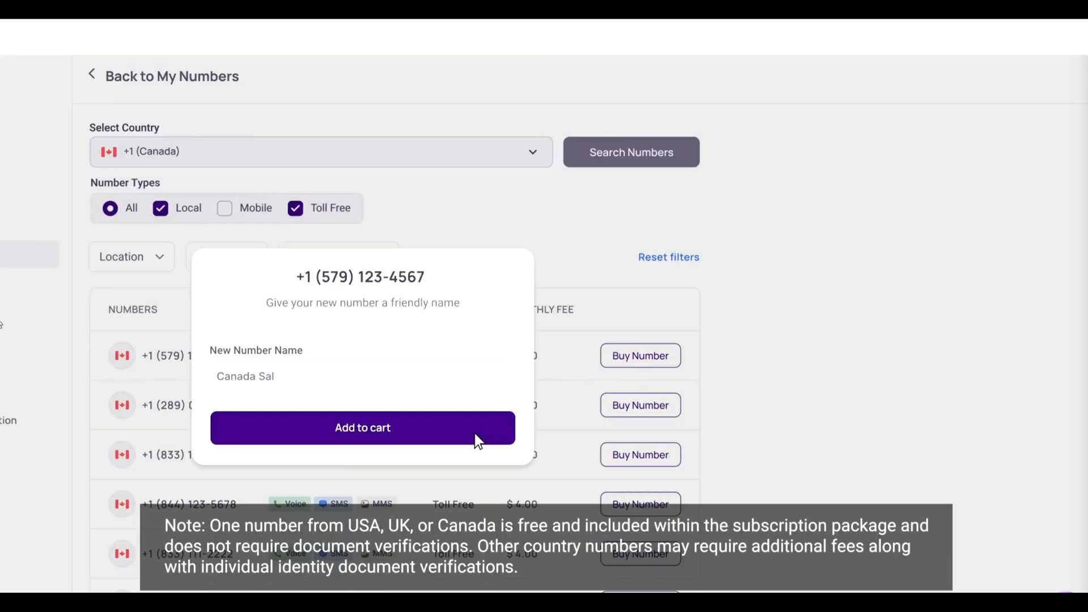
left_click(363, 428)
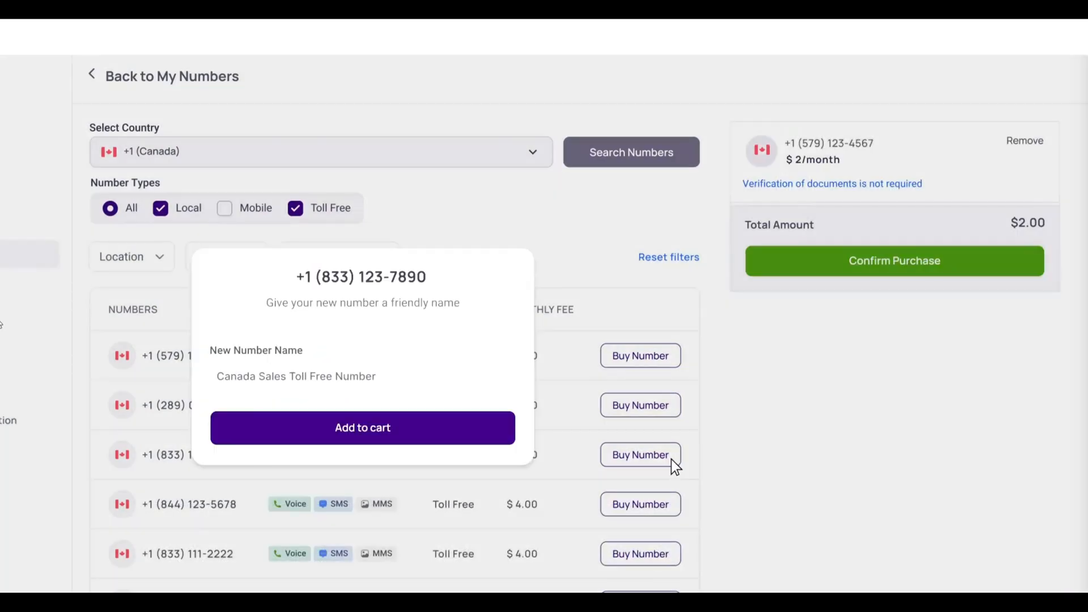
left_click(363, 428)
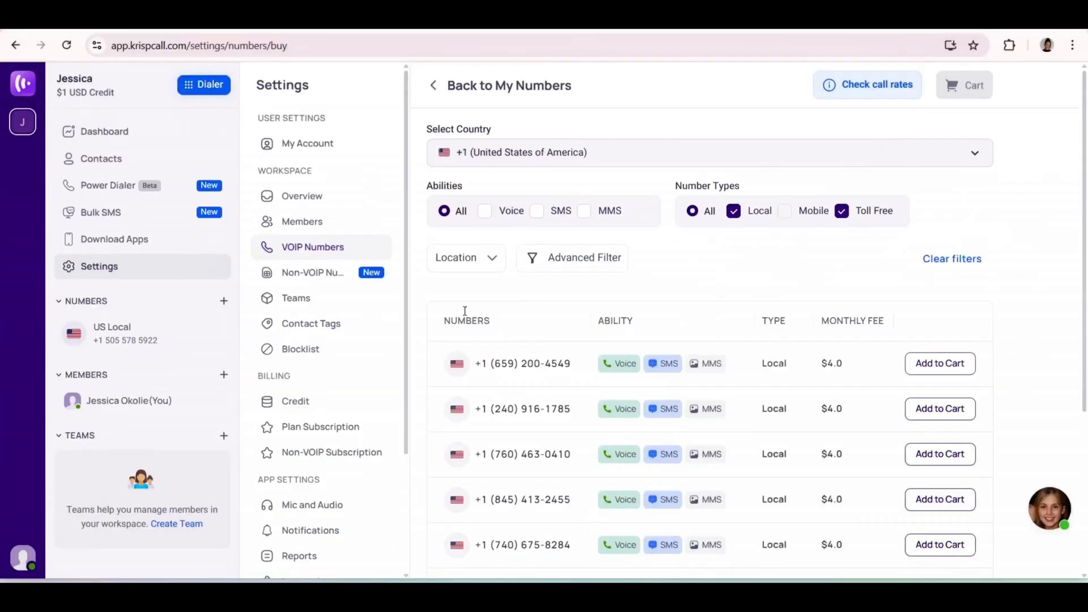
mouse_move(125, 333)
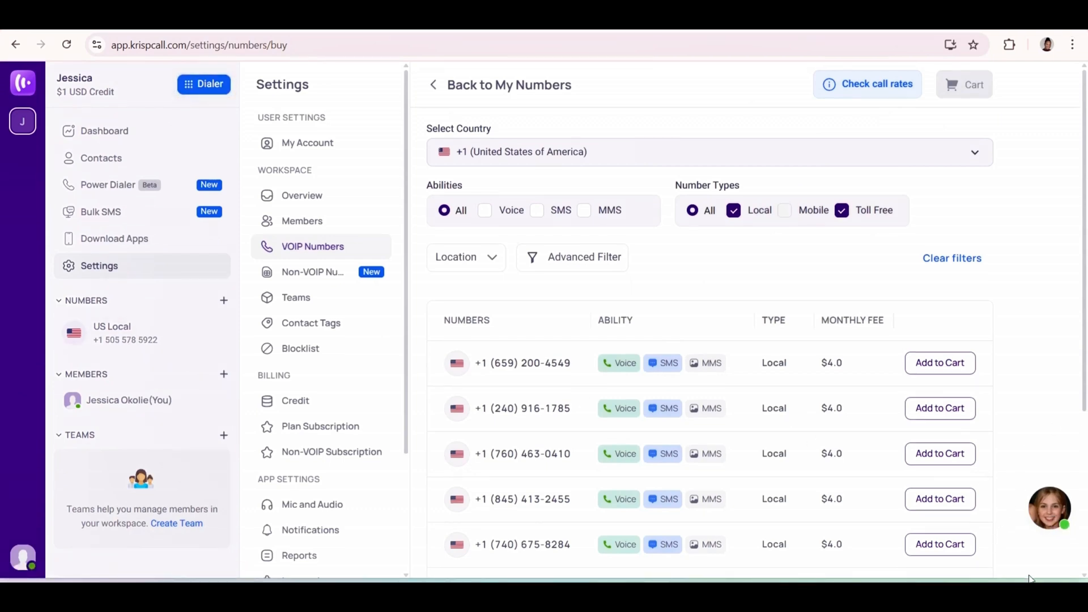
mouse_move(1042, 533)
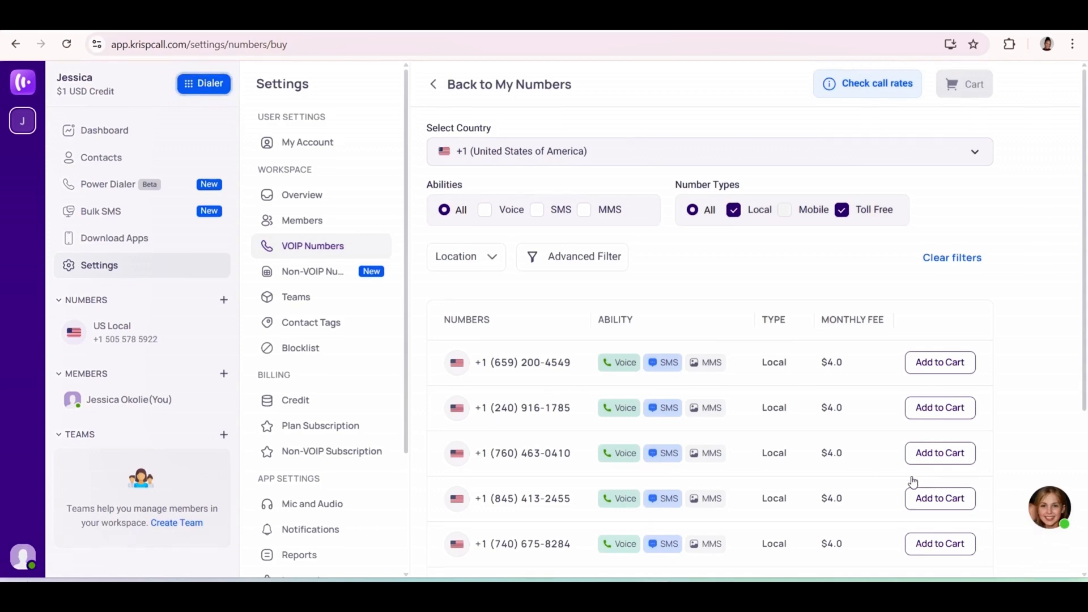
mouse_move(244, 338)
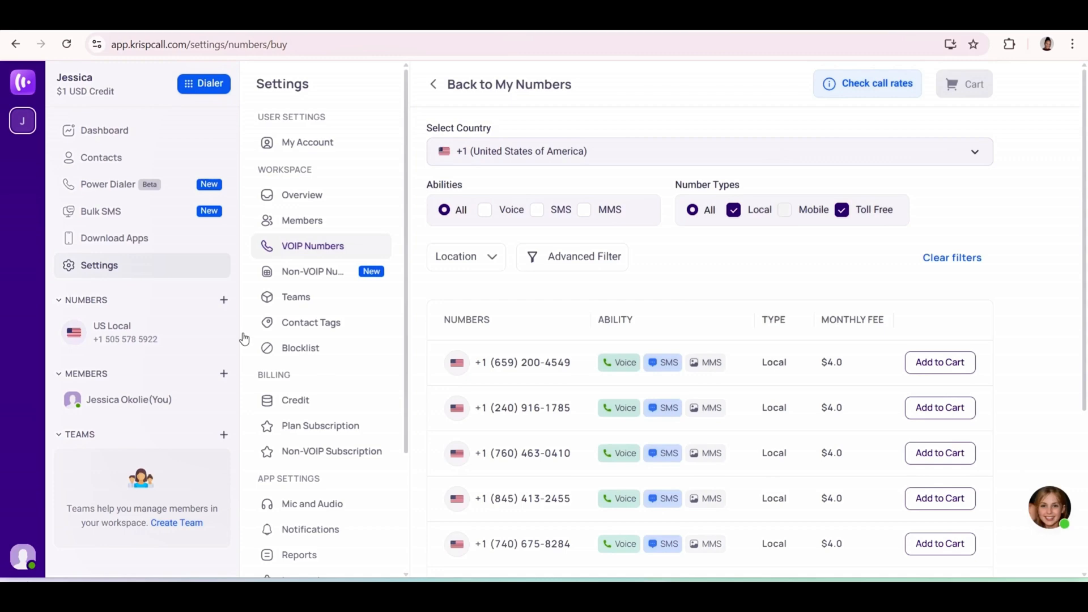
mouse_move(160, 487)
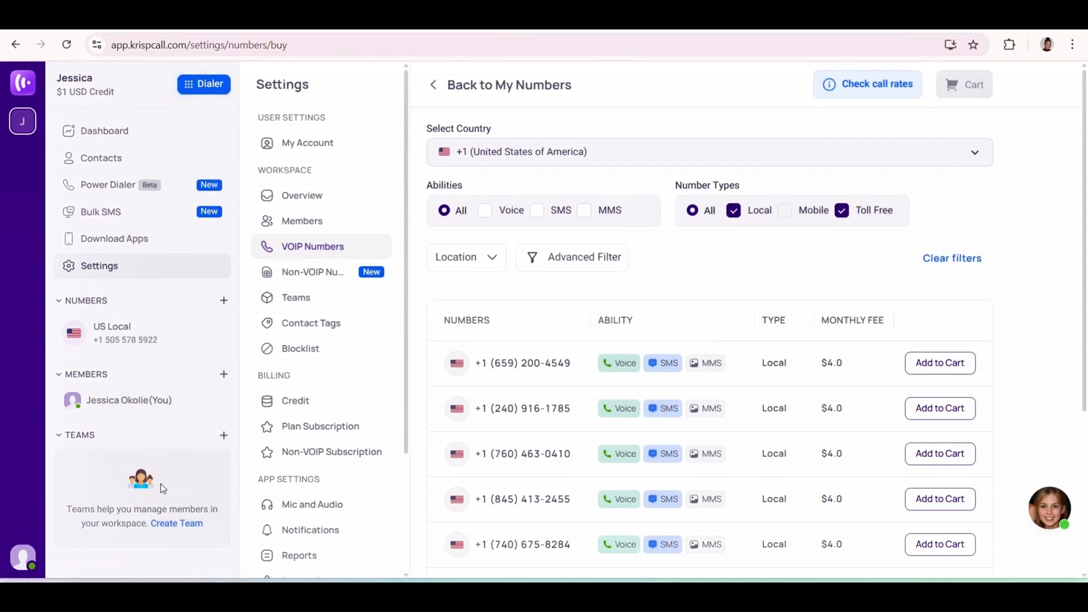
mouse_move(216, 454)
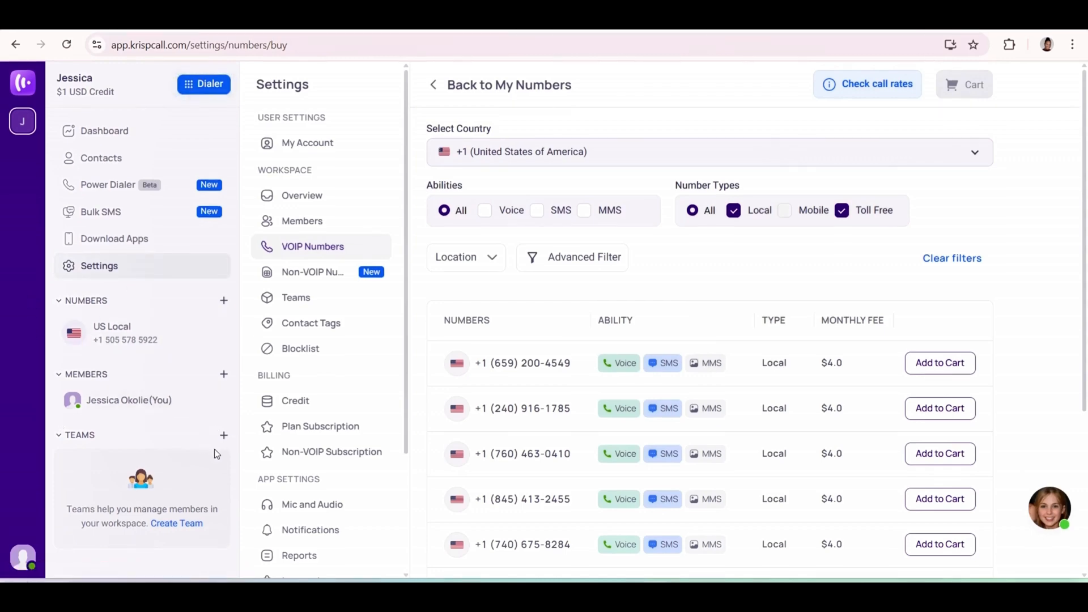
mouse_move(223, 436)
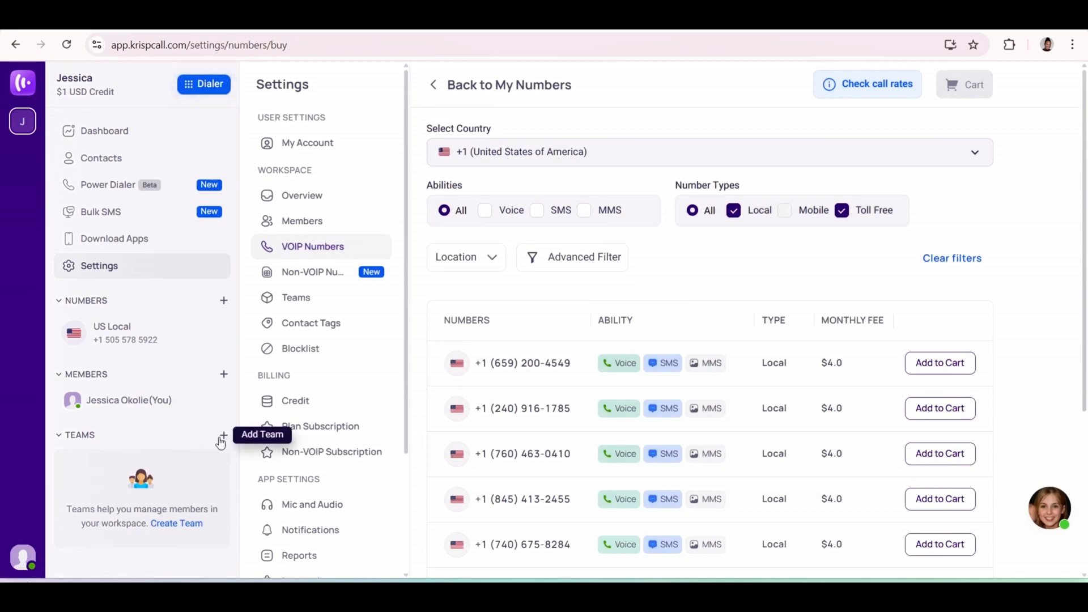
left_click(223, 435)
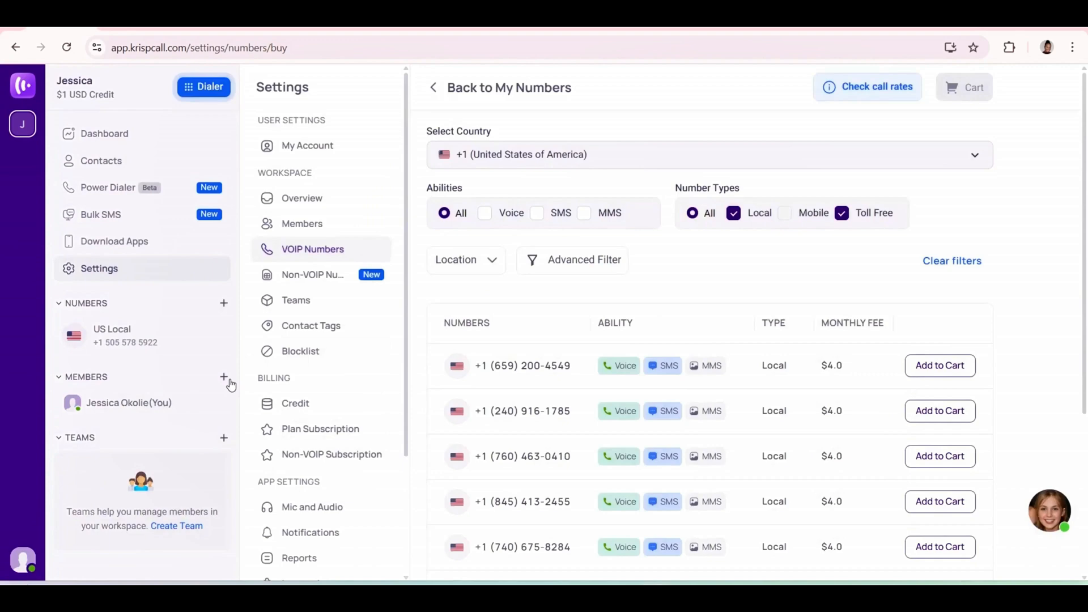
left_click(223, 377)
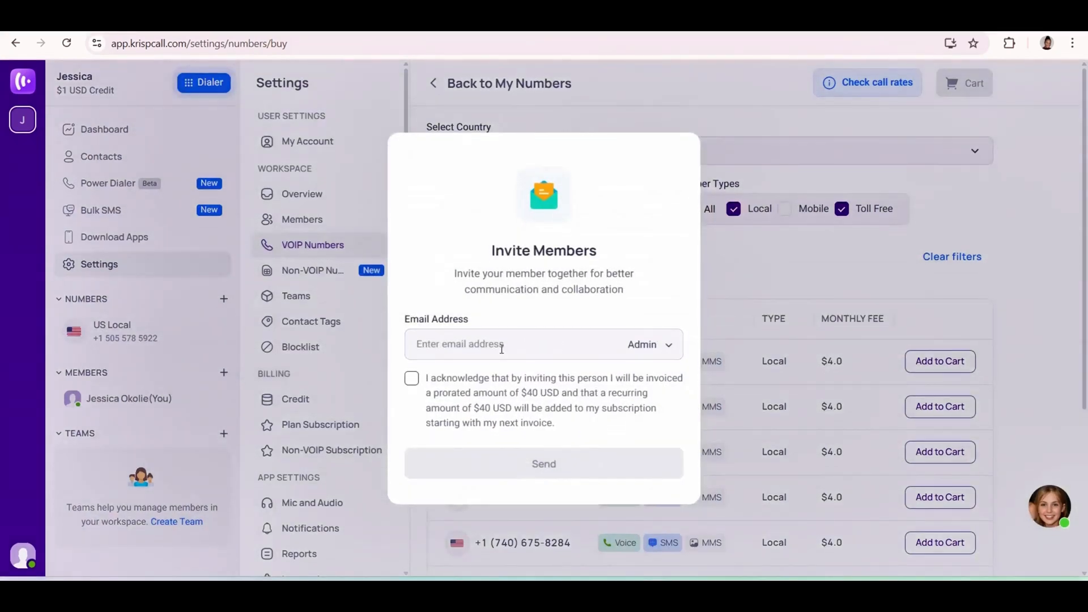
mouse_move(549, 446)
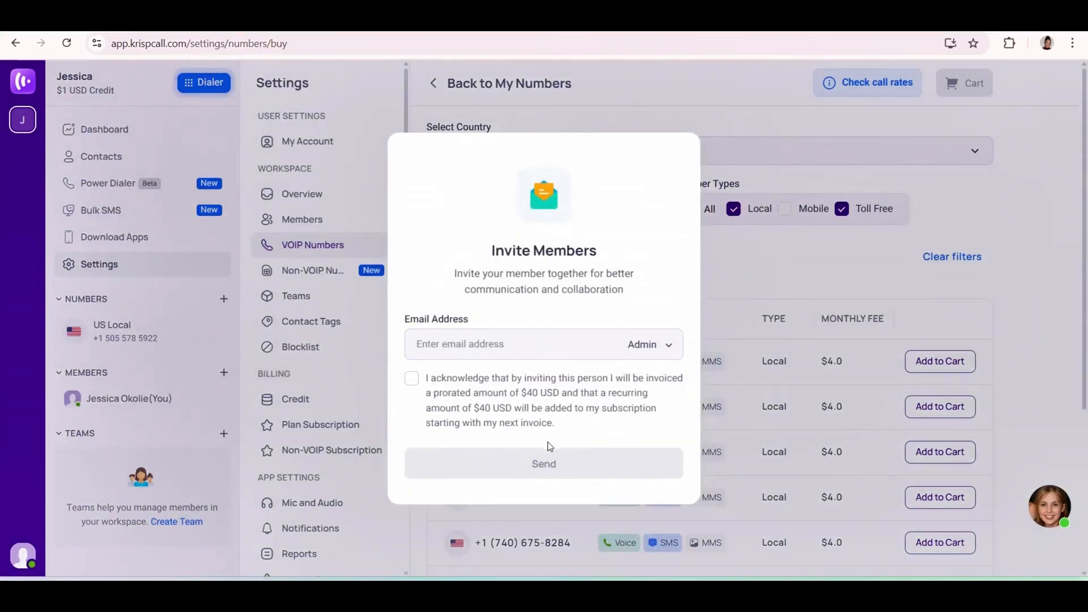
left_click(181, 76)
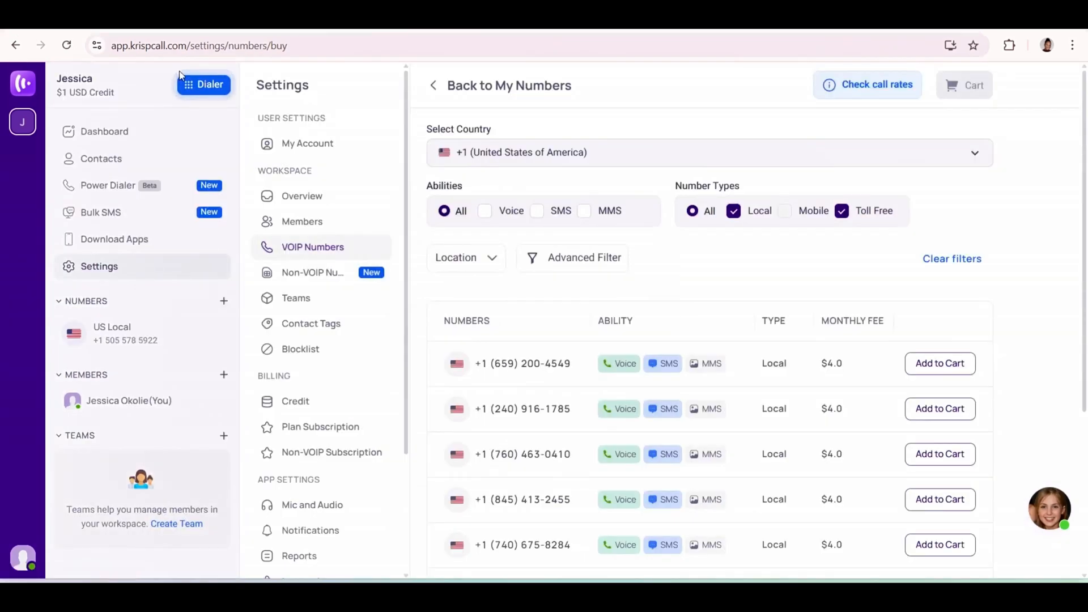
left_click(203, 84)
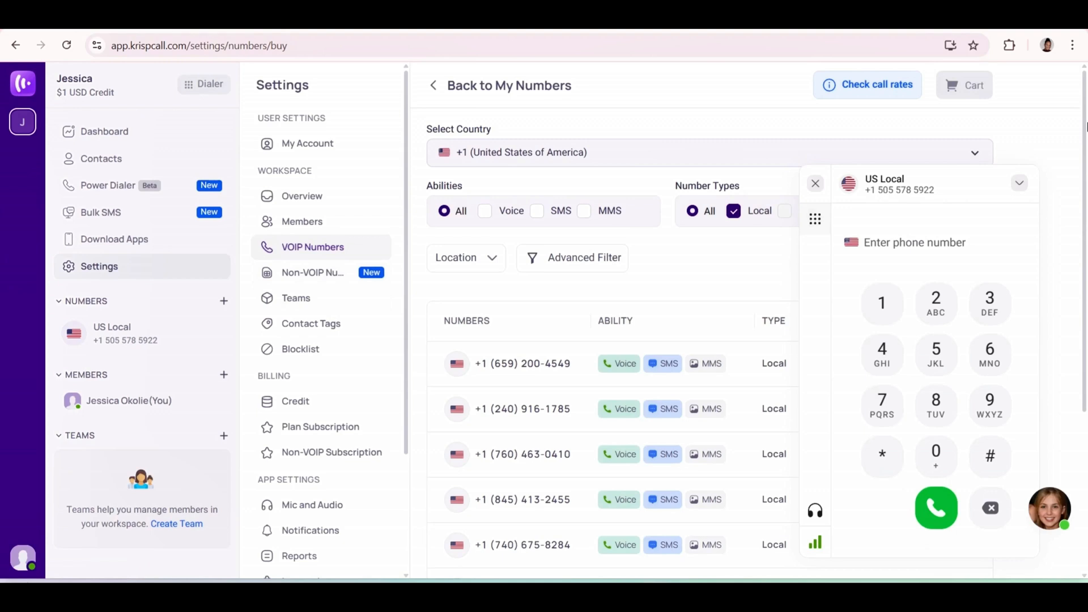
left_click(1020, 183)
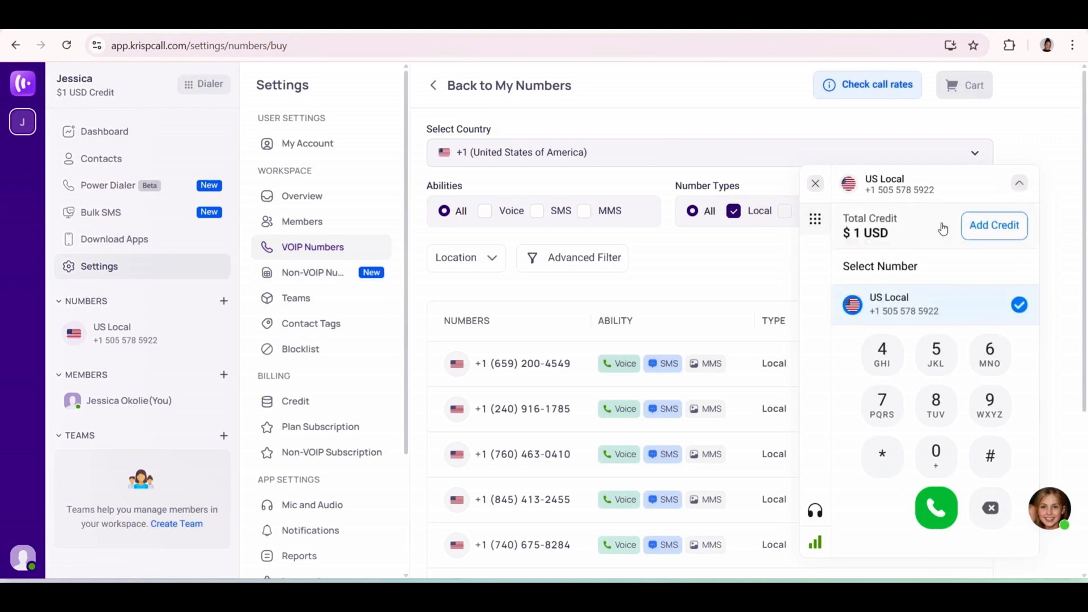
left_click(1018, 183)
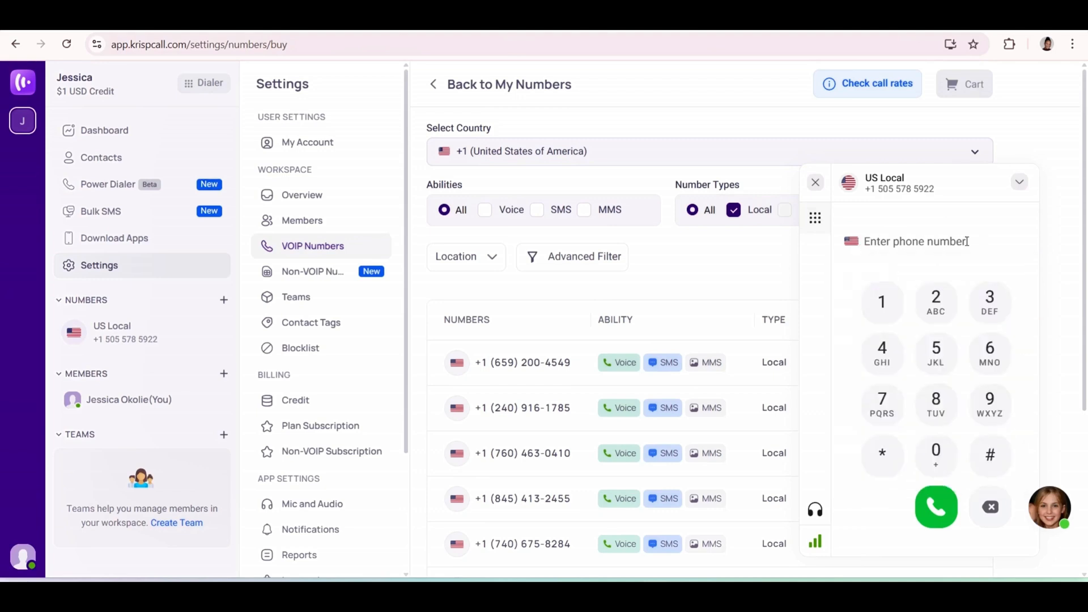
mouse_move(936, 507)
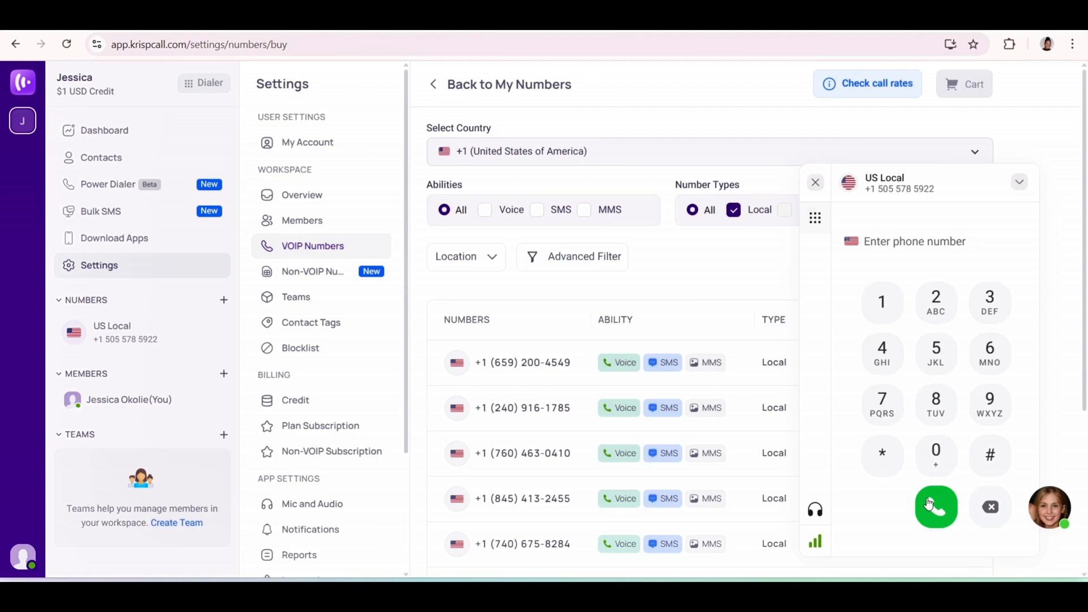
mouse_move(936, 354)
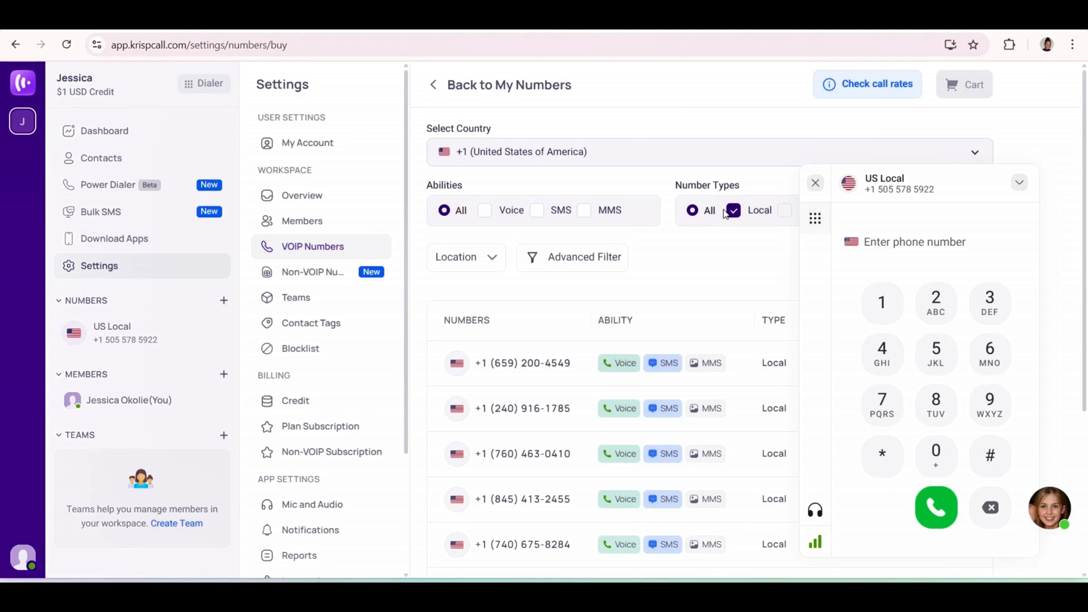
mouse_move(939, 41)
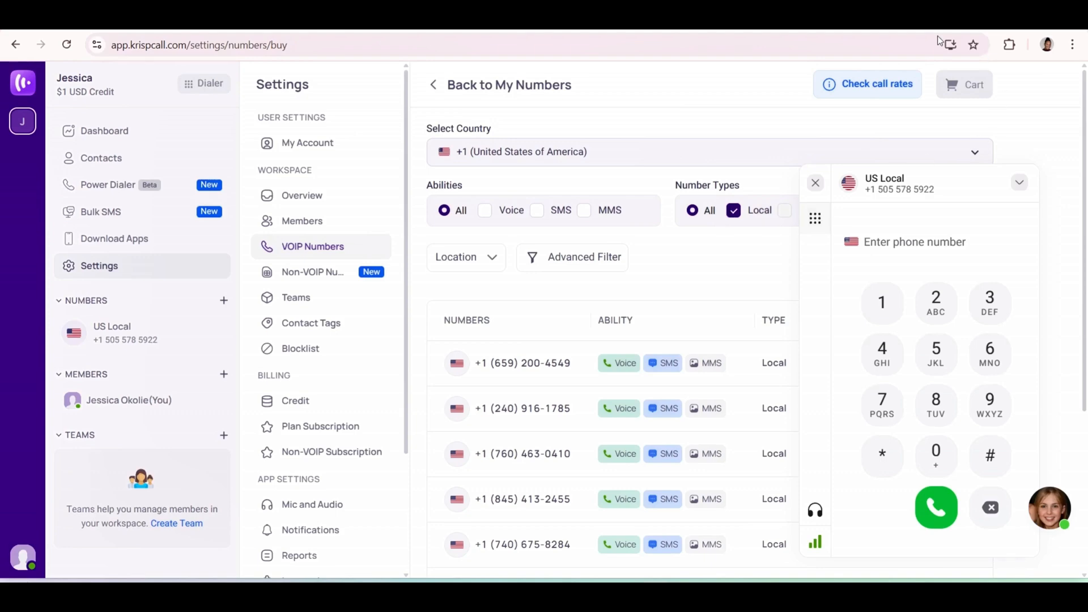
Leave Settings for the Dashboard with its live call statistics
left_click(103, 132)
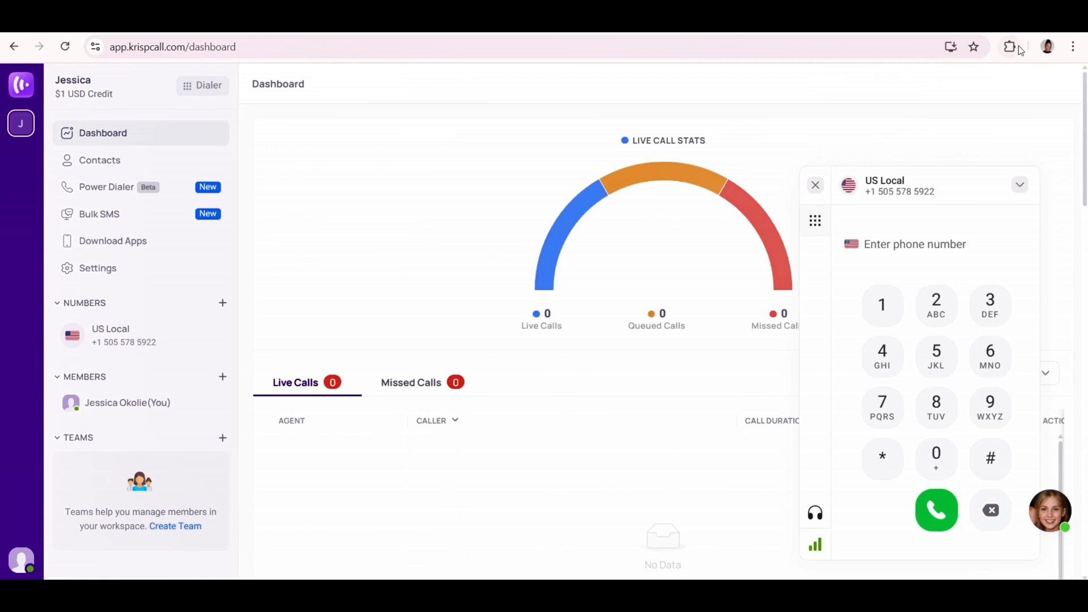
mouse_move(1010, 48)
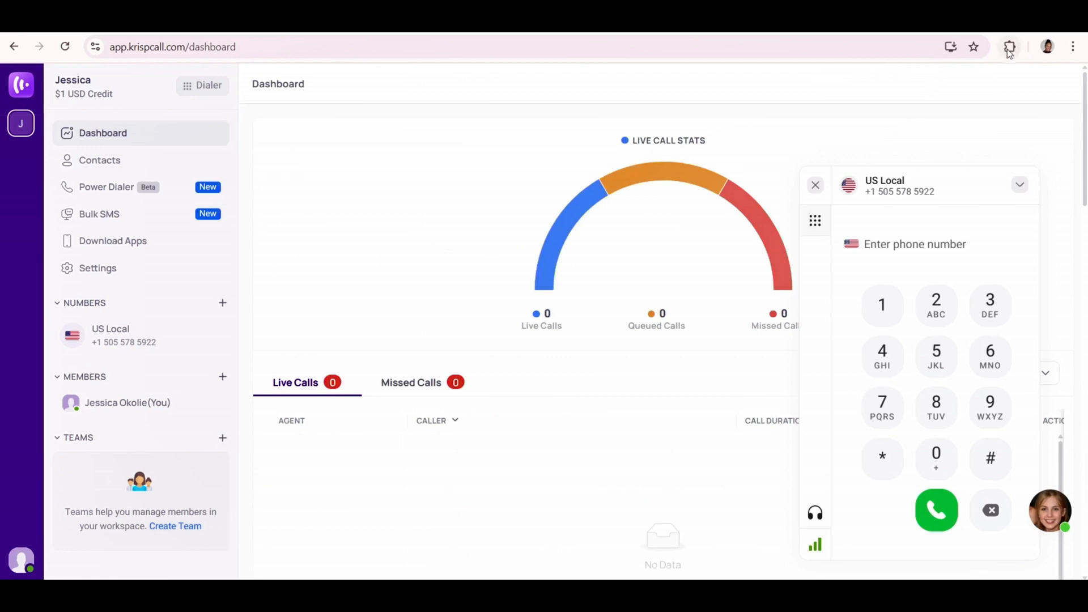
mouse_move(705, 94)
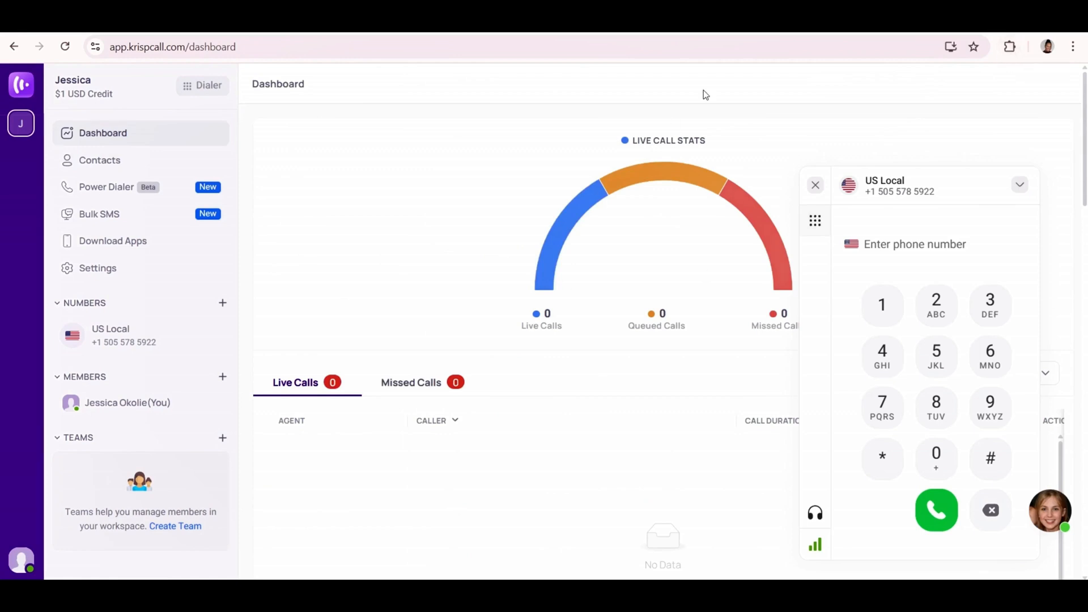
mouse_move(716, 299)
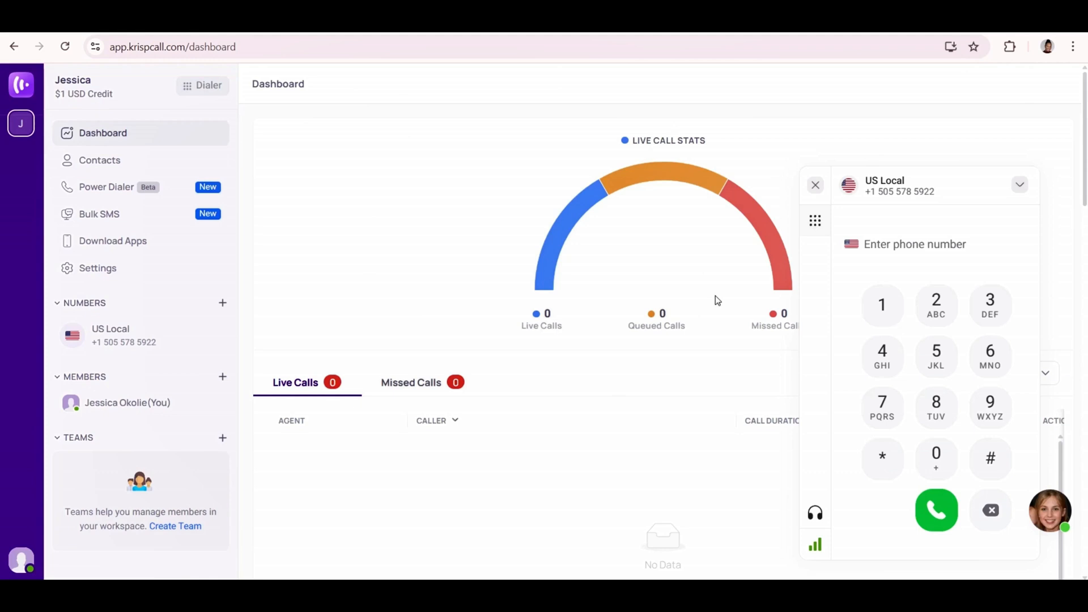
mouse_move(112, 240)
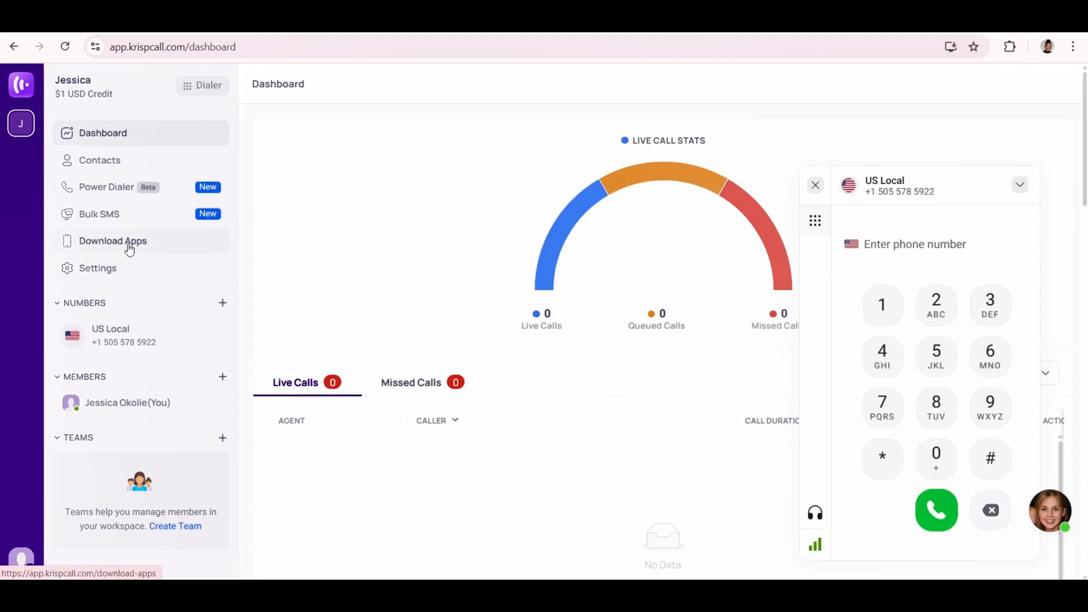
From Download Apps, choose the Chrome Extension and add the KrispCall Dialer to the browser
left_click(112, 240)
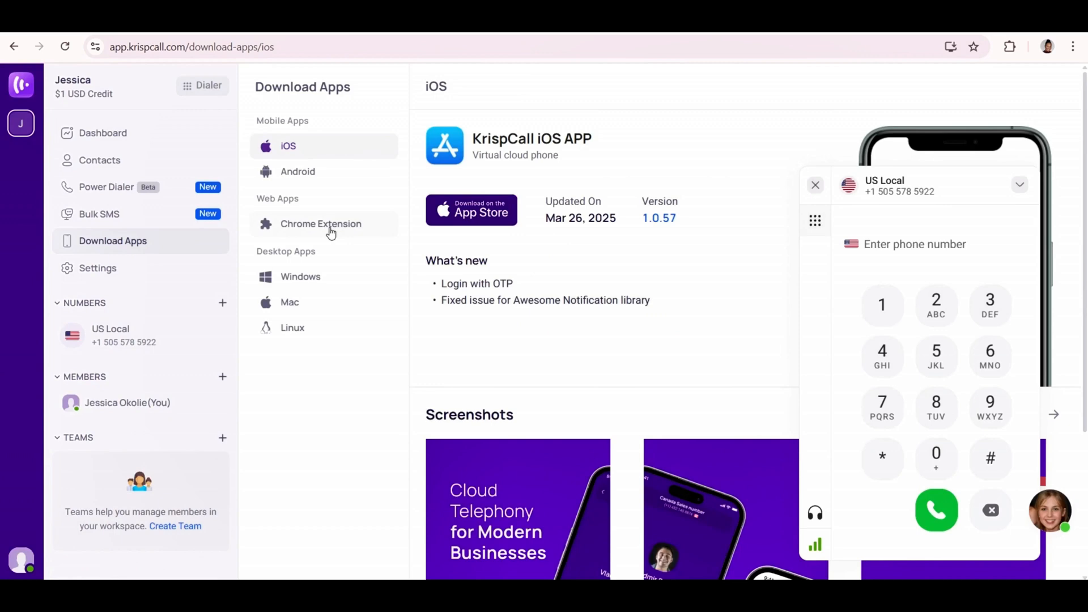
mouse_move(302, 171)
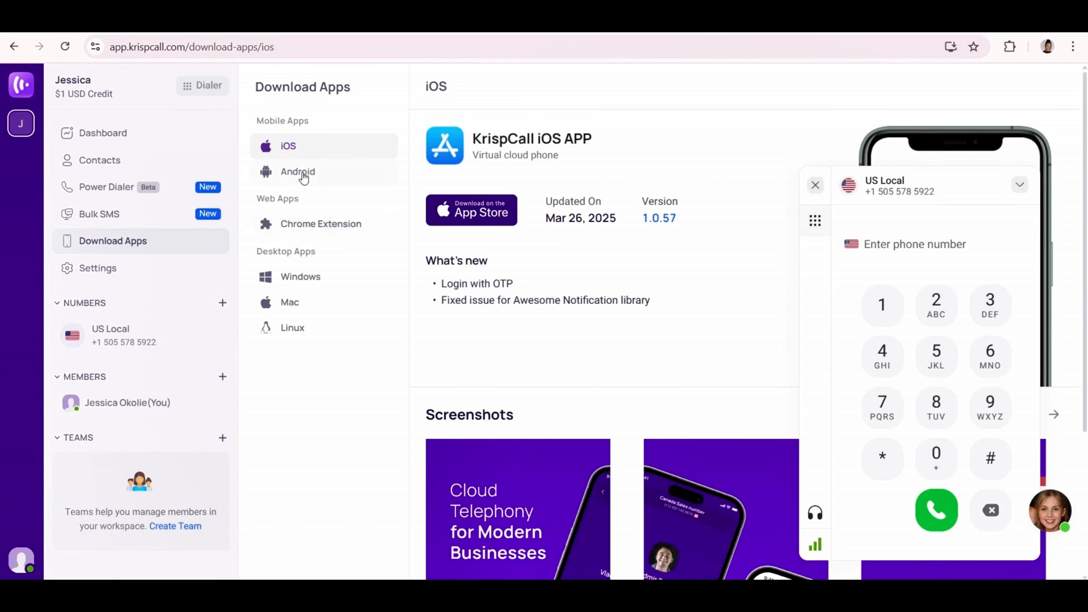
mouse_move(536, 125)
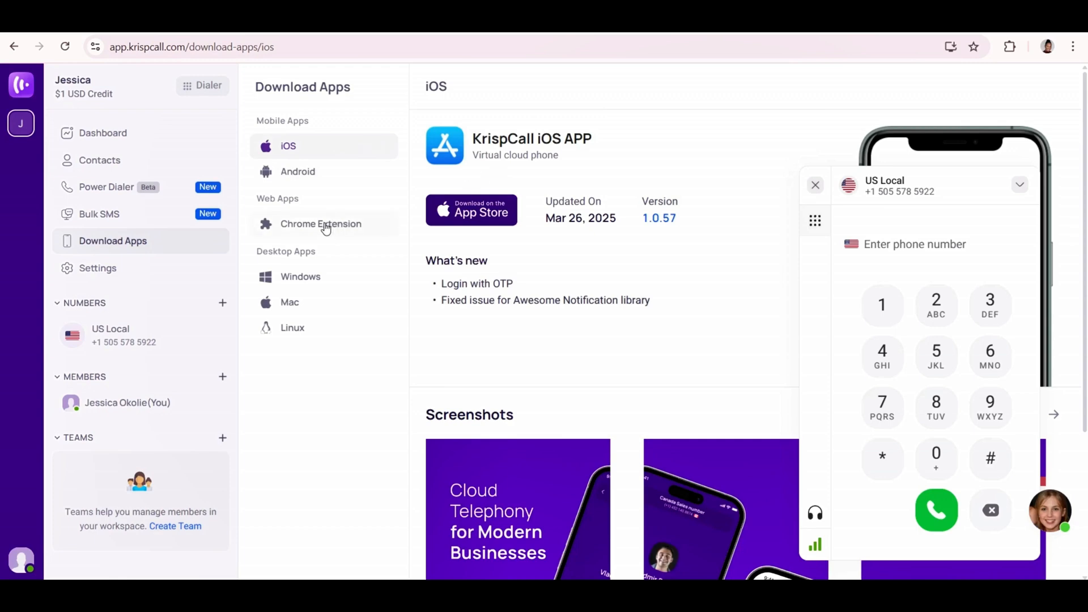
mouse_move(367, 209)
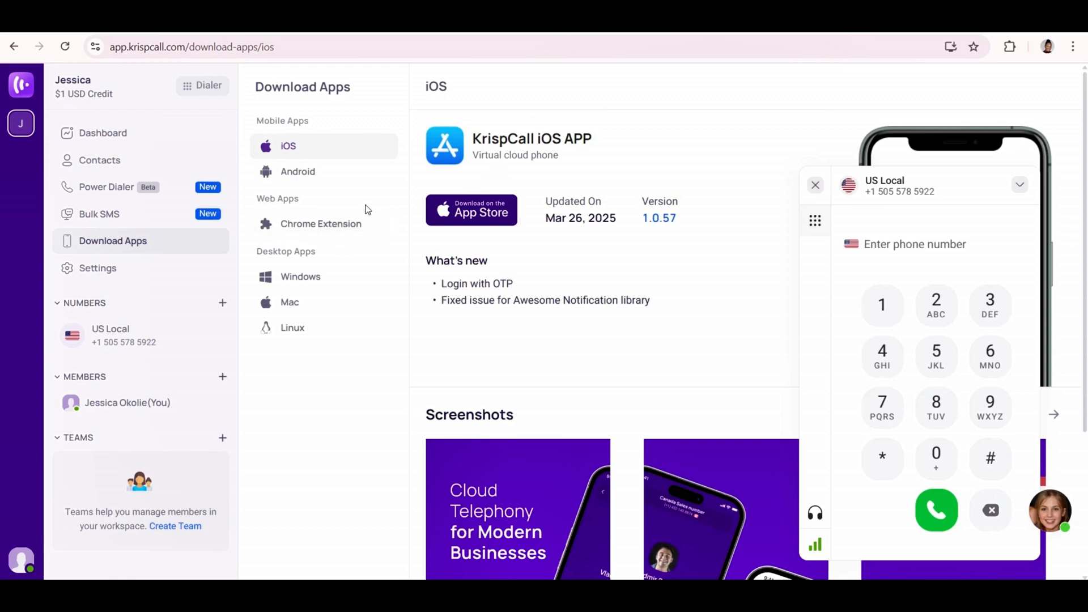
mouse_move(333, 249)
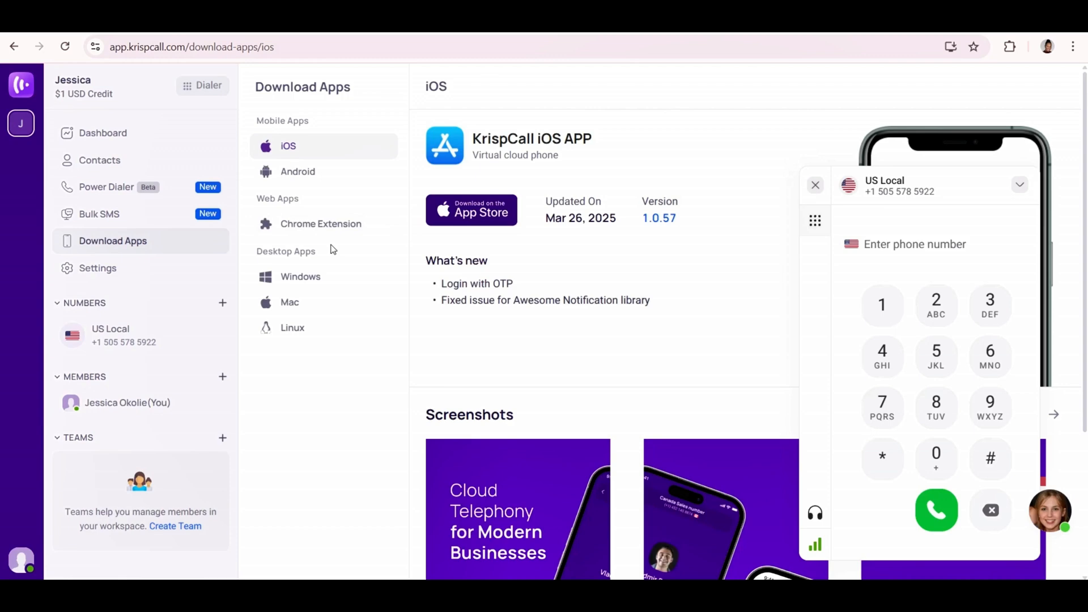
left_click(321, 224)
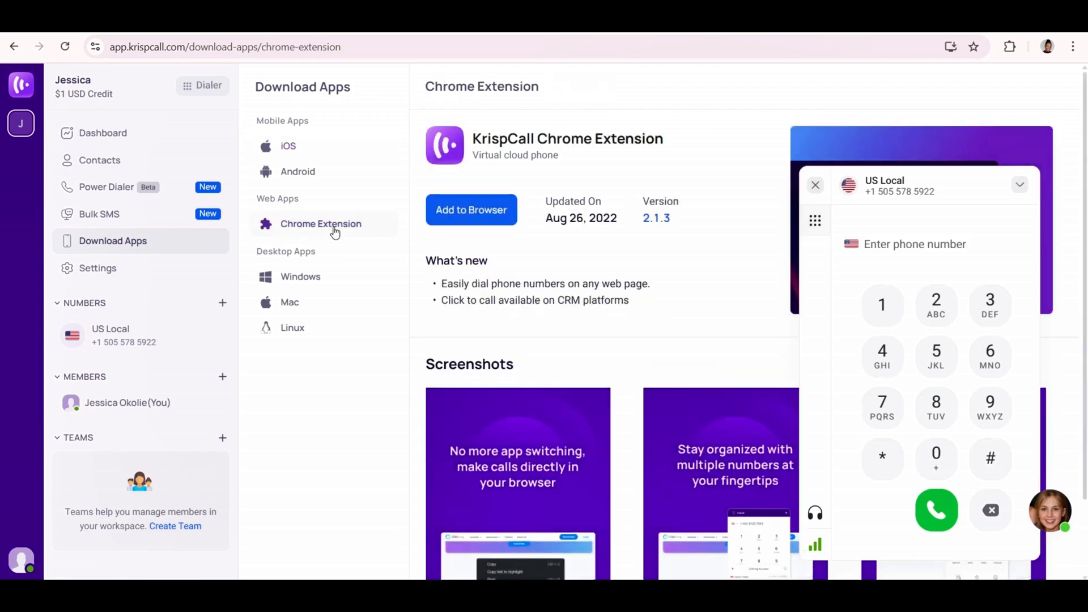
left_click(471, 210)
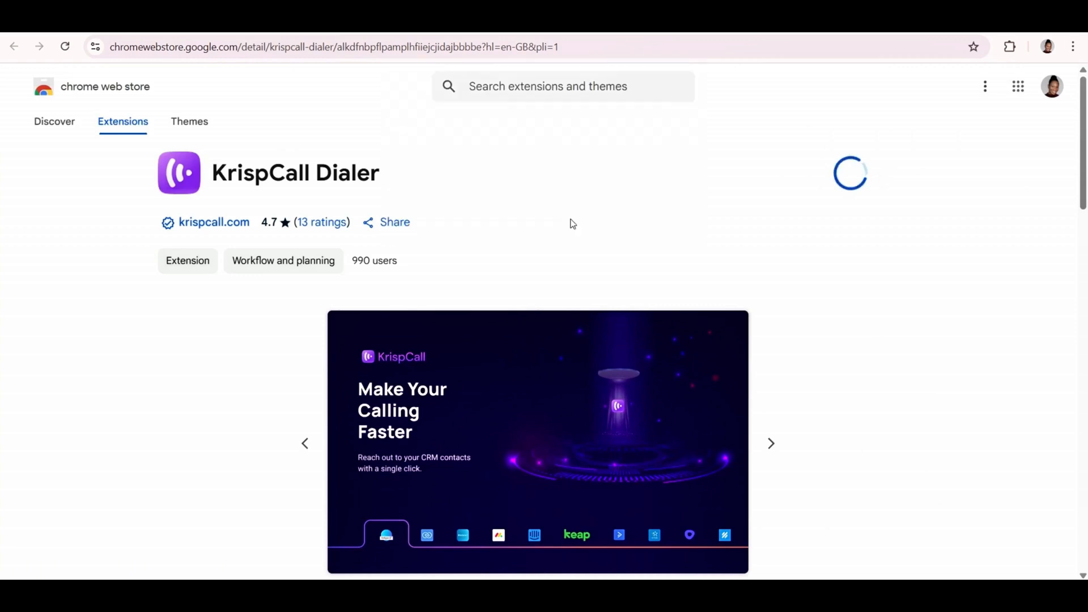
Pin the installed KrispCall Dialer from Chrome's Extensions list
left_click(983, 47)
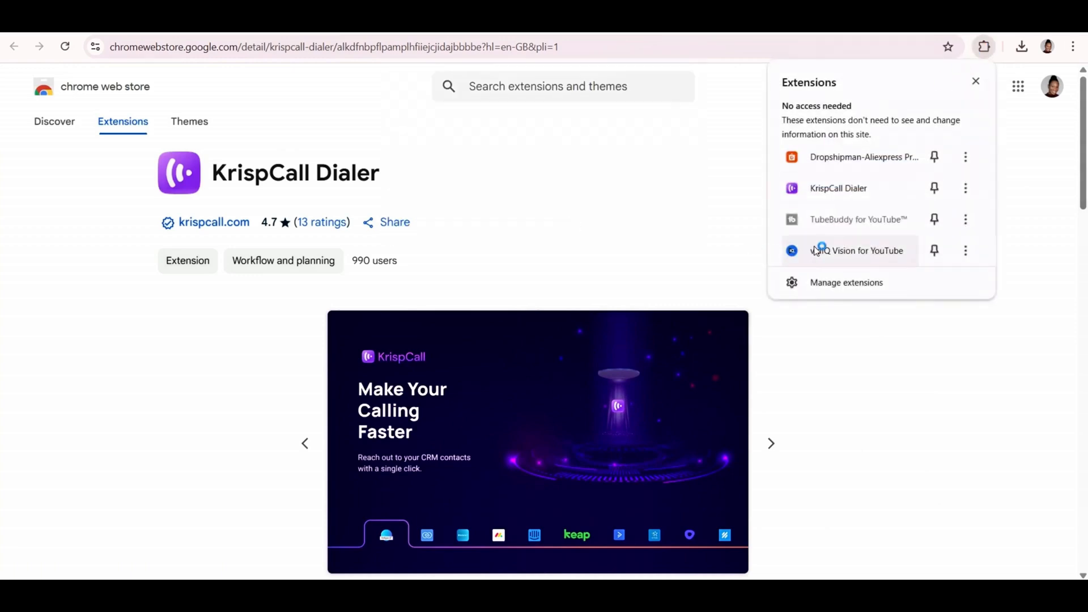
left_click(934, 189)
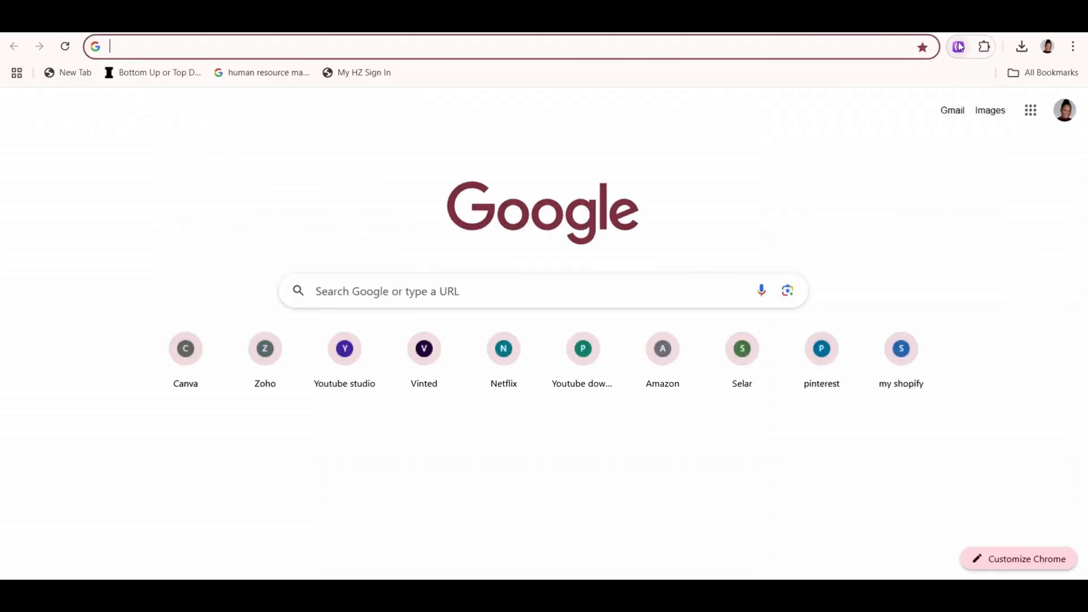
Sign in through the pinned KrispCall Dialer so its dial pad opens with the US Local number
left_click(958, 47)
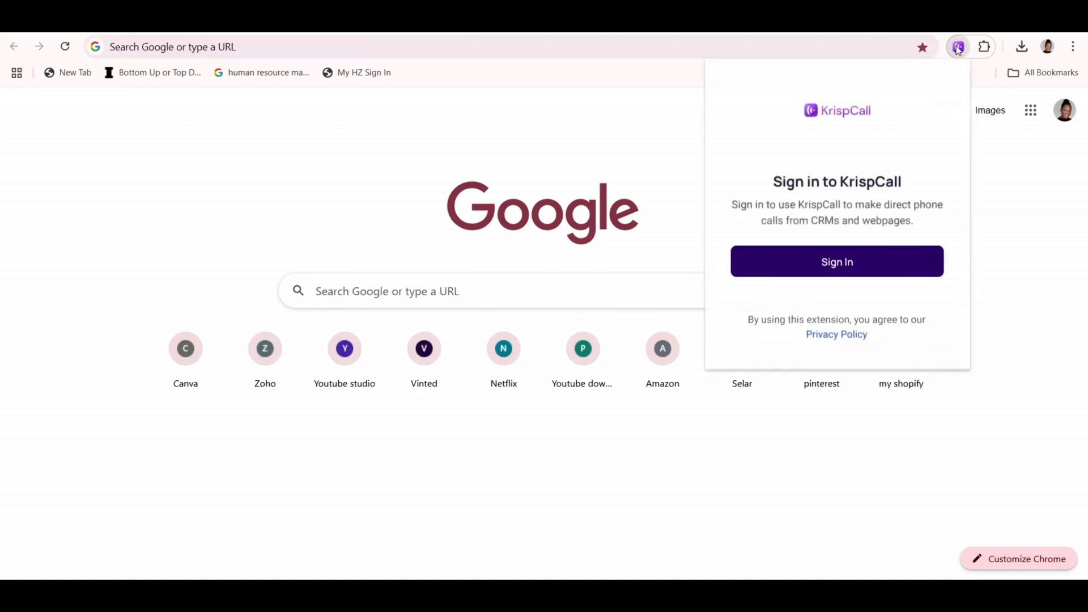
mouse_move(837, 262)
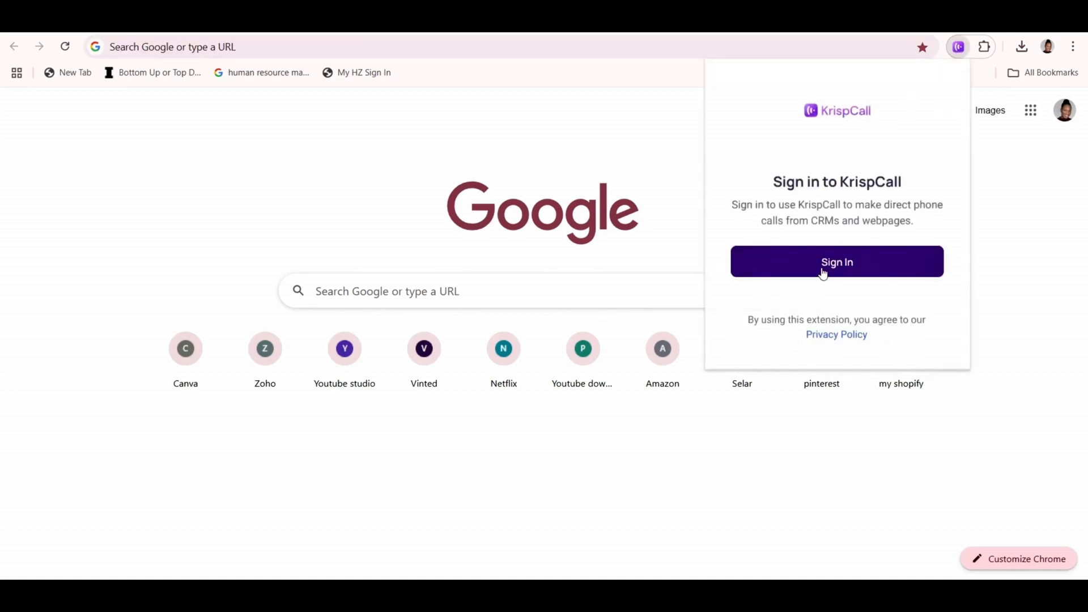
left_click(836, 262)
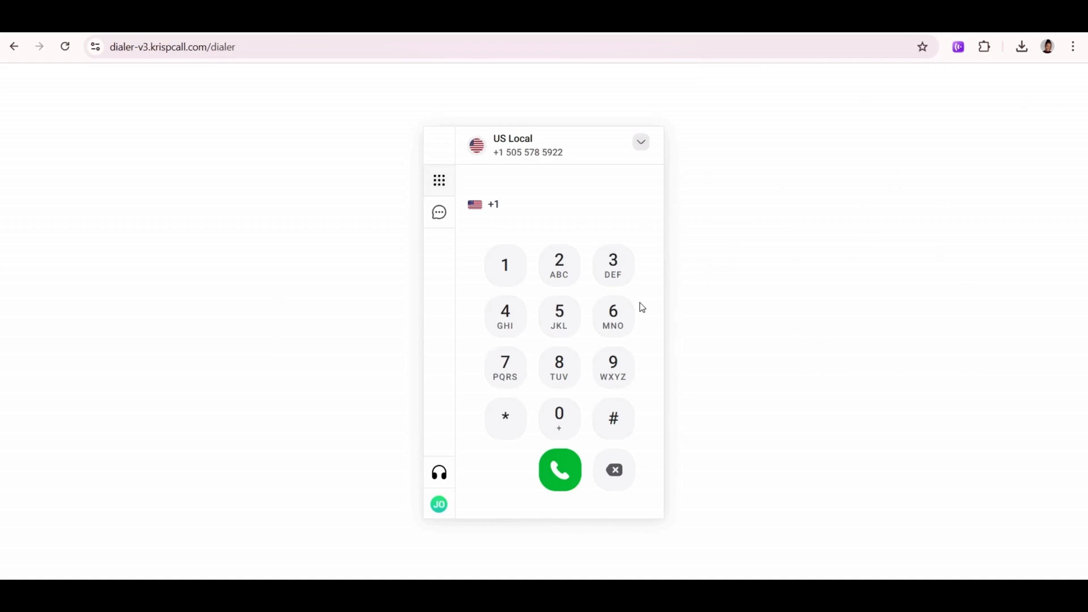